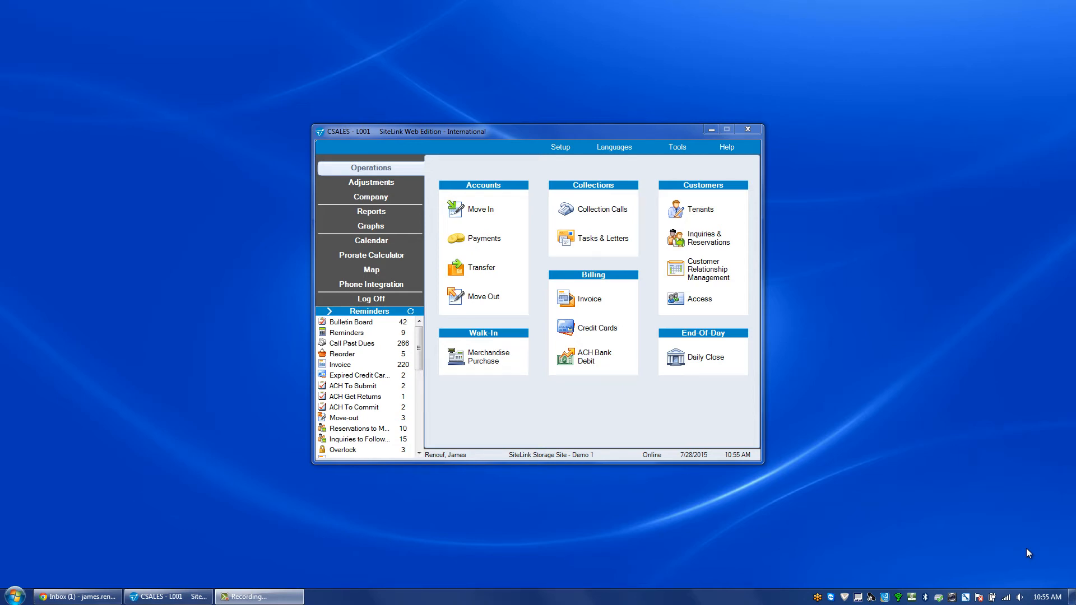
{"action": "mouse_move", "coordinate": [991, 442]}
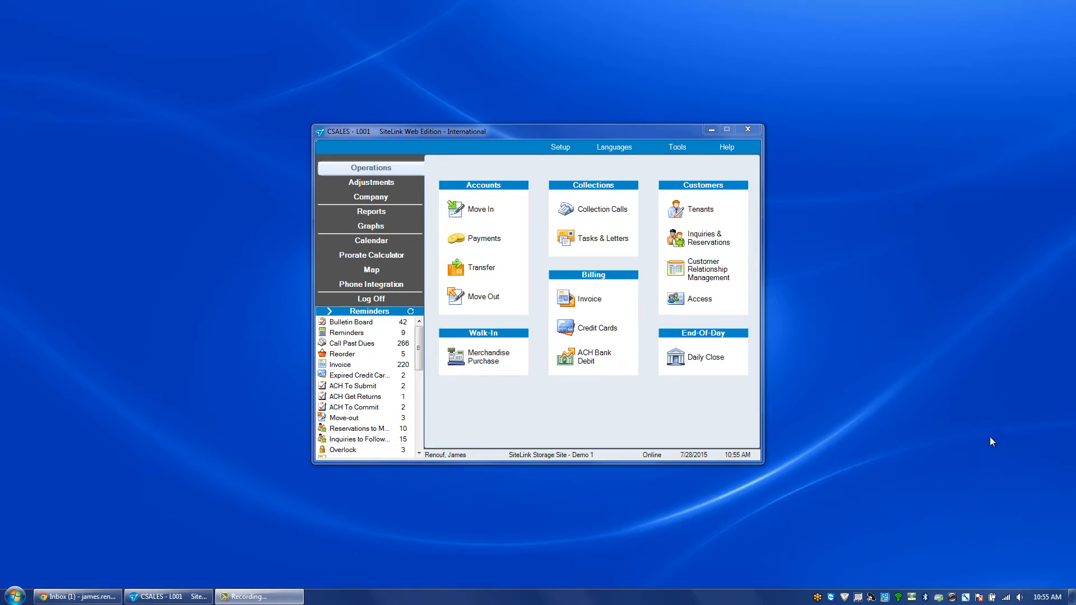
{"action": "mouse_move", "coordinate": [488, 296]}
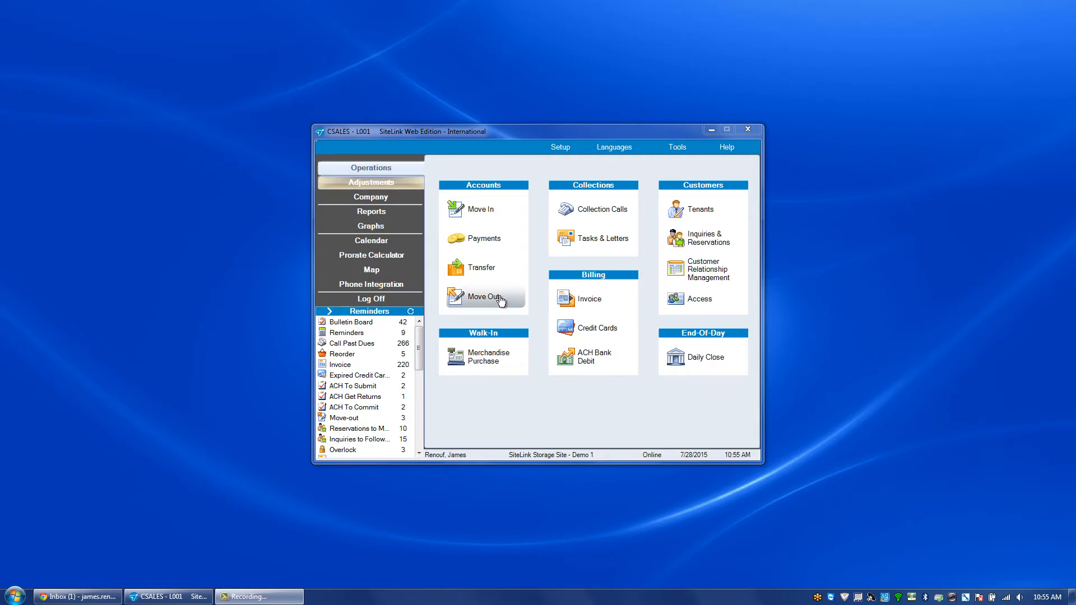
- Start the move-out for unit 269, showing 684.44 in remaining charges
{"action": "left_click", "coordinate": [482, 299]}
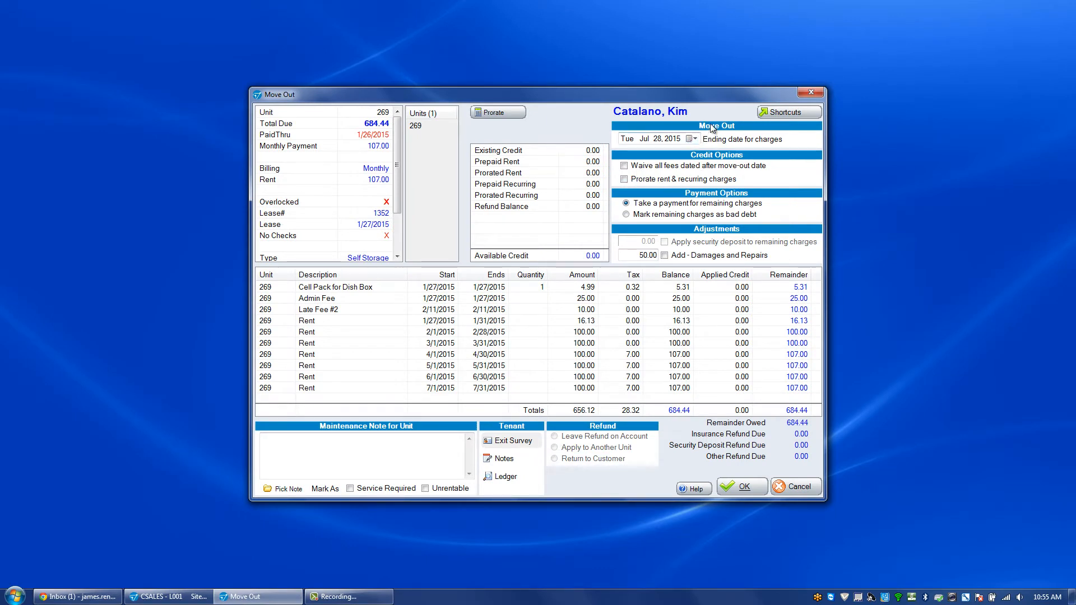
{"action": "mouse_move", "coordinate": [734, 156]}
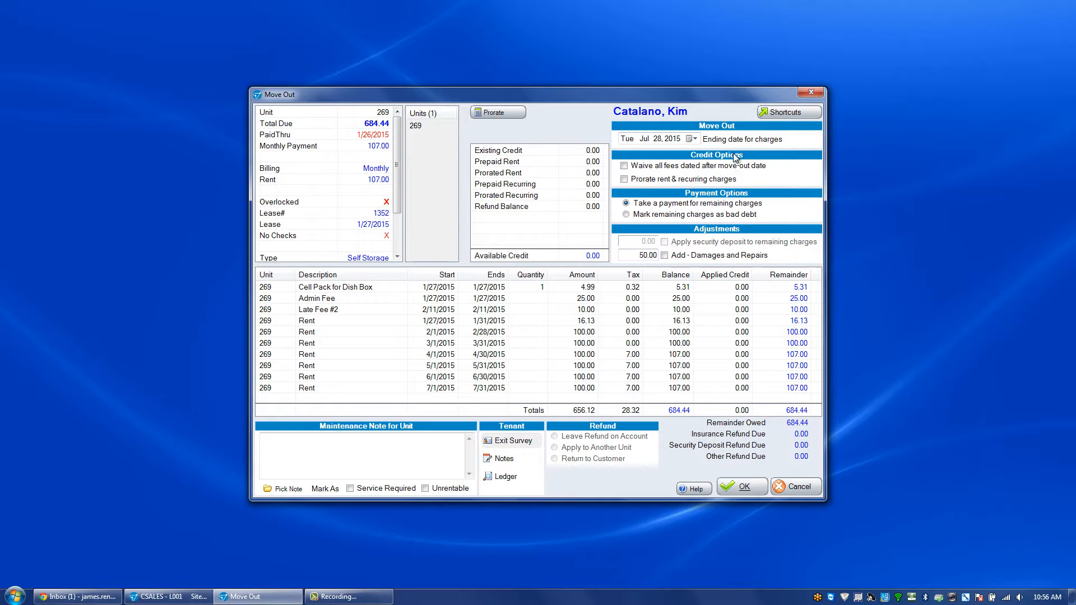
{"action": "mouse_move", "coordinate": [675, 151]}
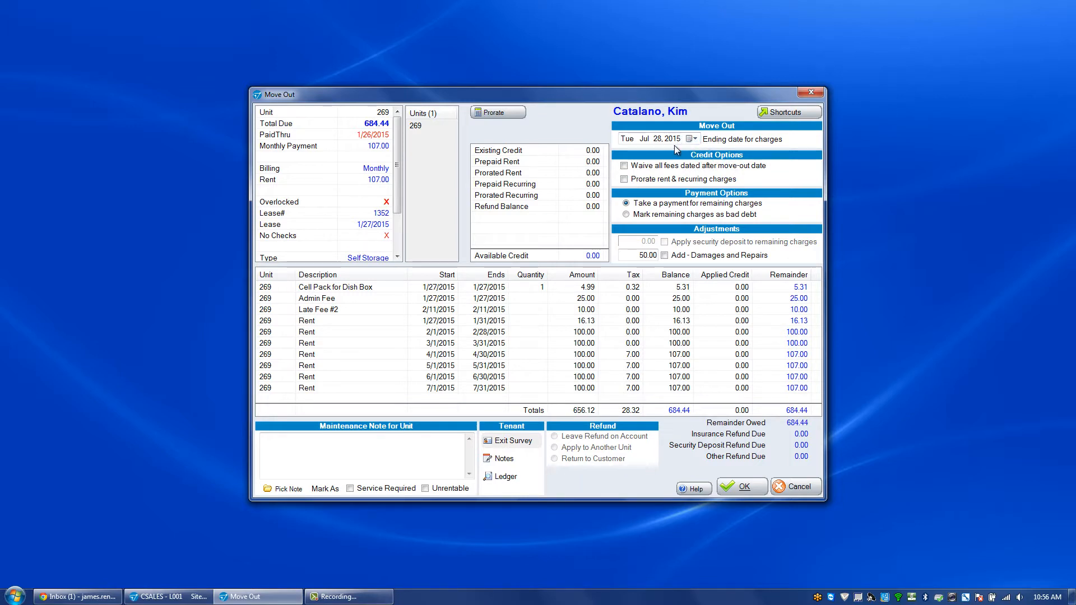
{"action": "mouse_move", "coordinate": [429, 173]}
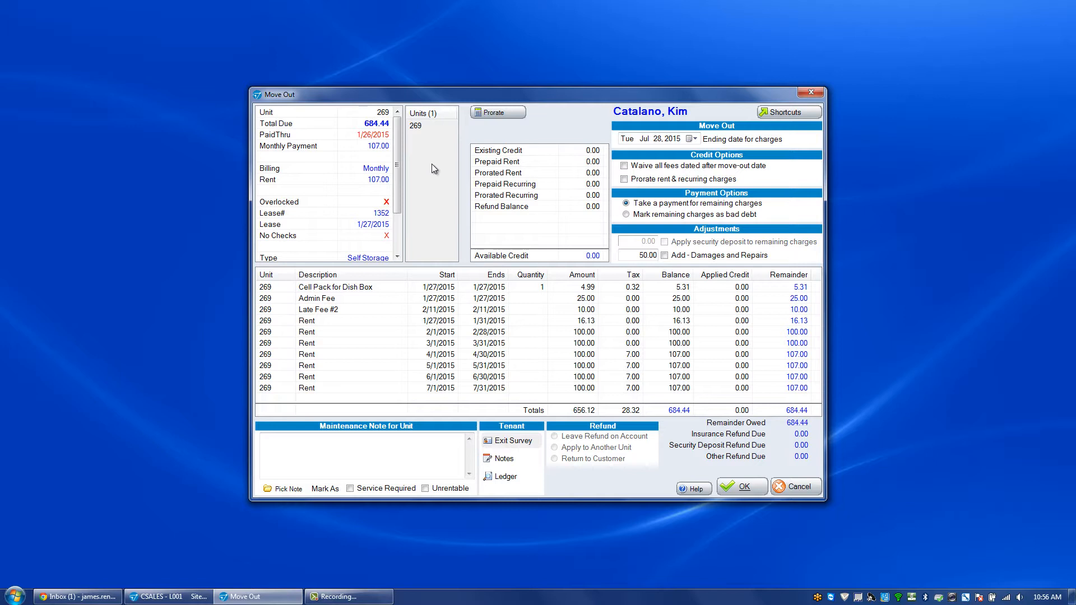
{"action": "mouse_move", "coordinate": [457, 153]}
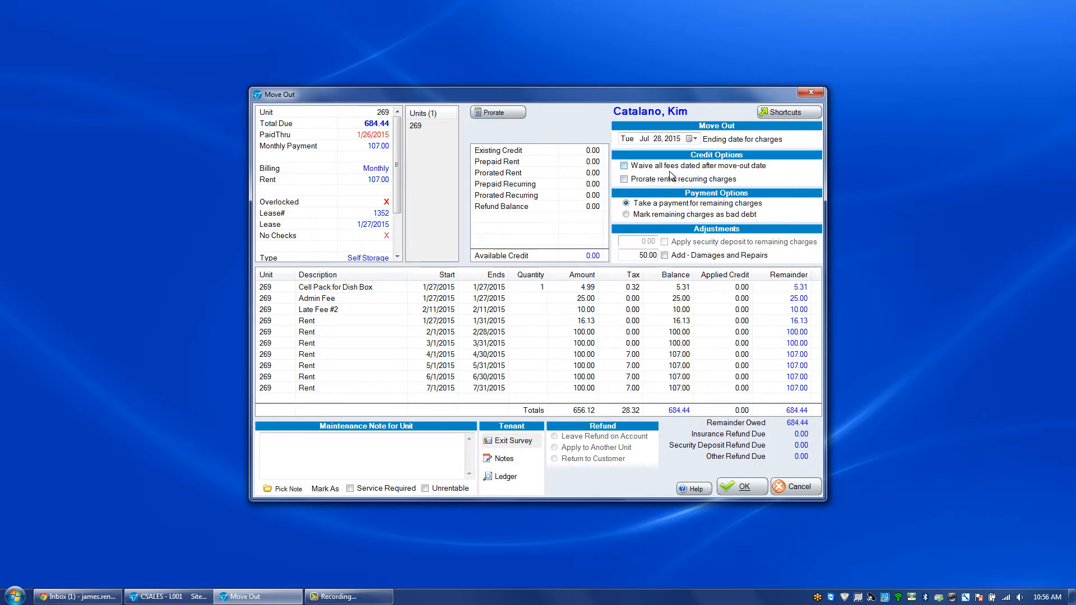
- Turn on waiving all fees dated after the July 28, 2015 move-out date
{"action": "left_click", "coordinate": [622, 165]}
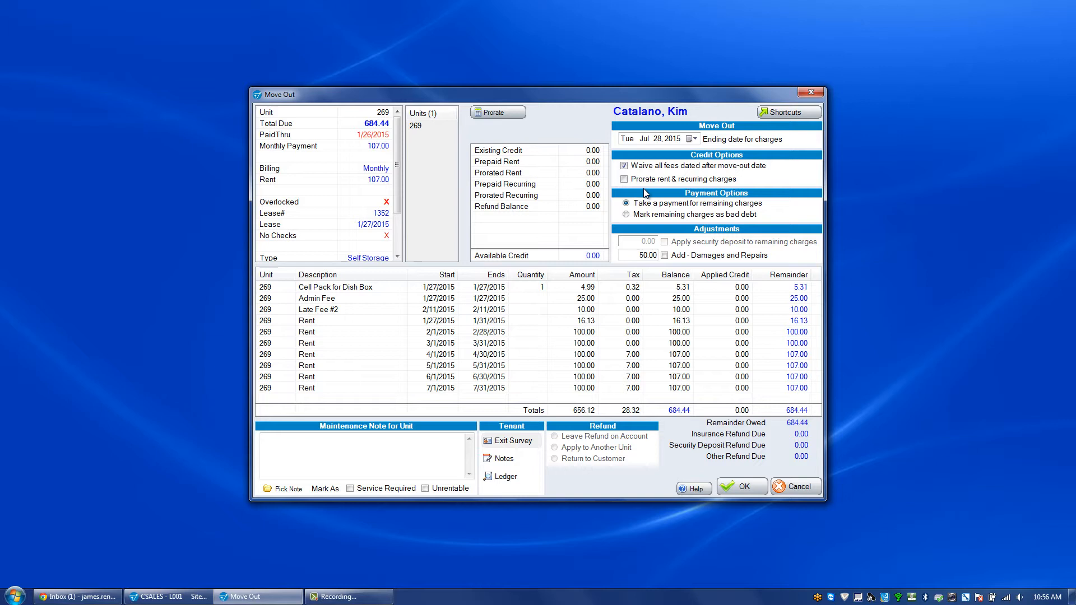
{"action": "mouse_move", "coordinate": [649, 150]}
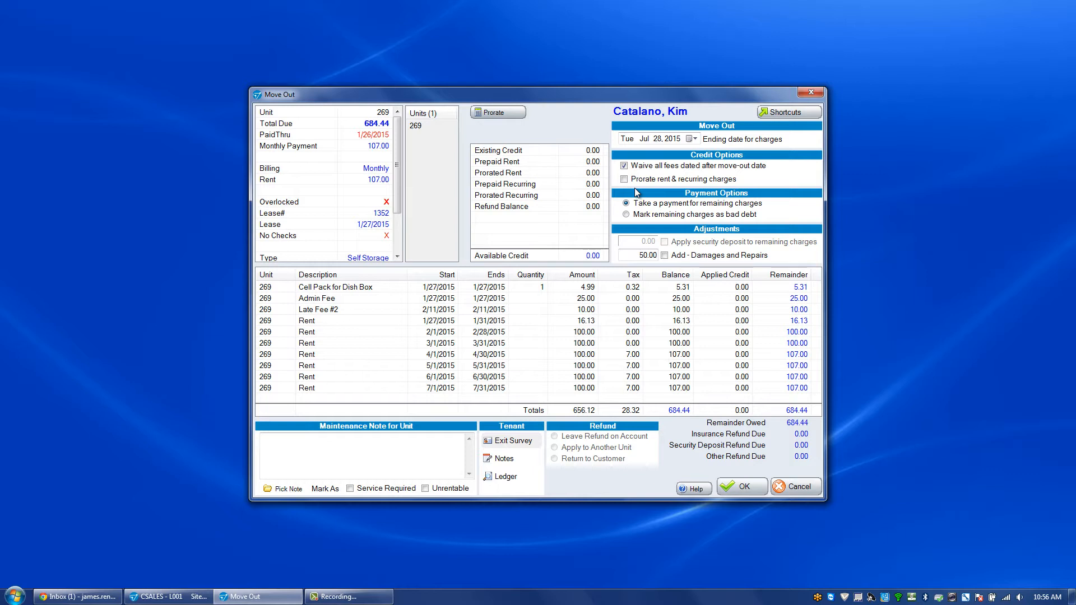
{"action": "mouse_move", "coordinate": [596, 180]}
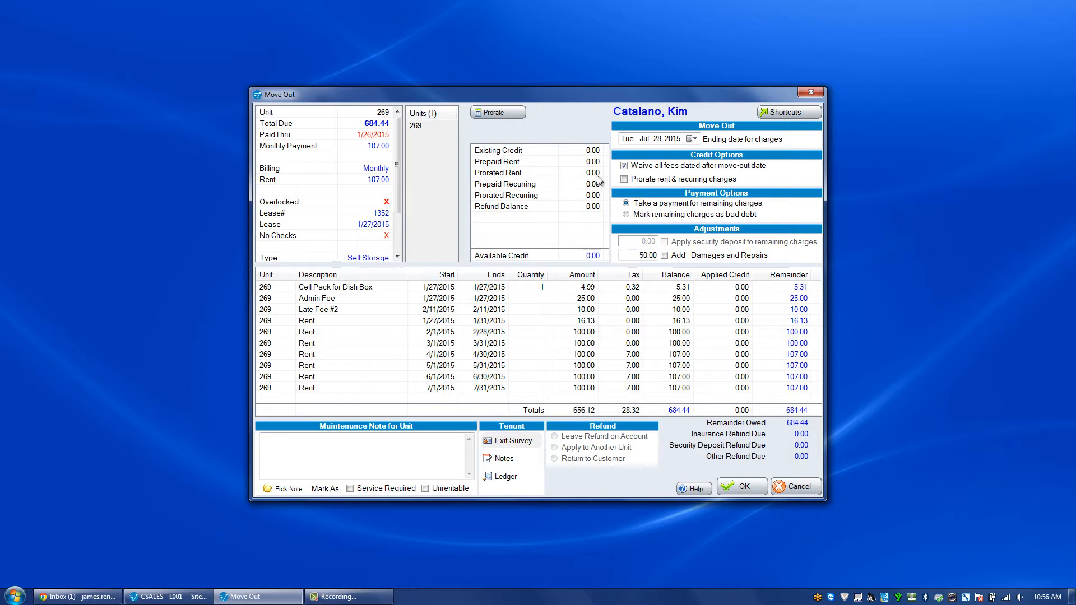
- Enable prorating rent and recurring charges, crediting 10.35 so 674.09 remains owed
{"action": "left_click", "coordinate": [624, 179]}
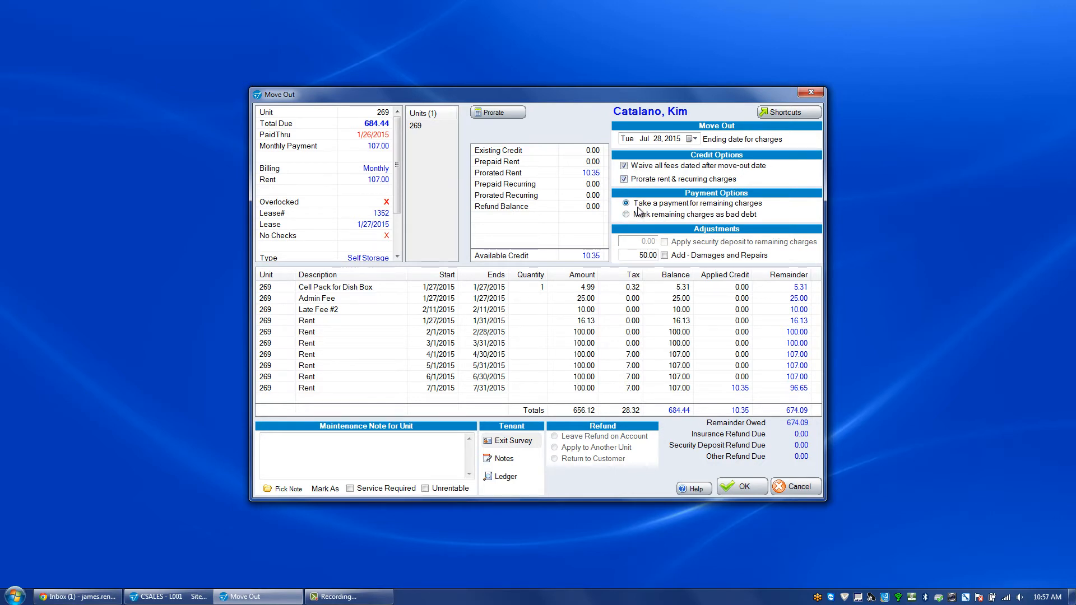
{"action": "mouse_move", "coordinate": [763, 208]}
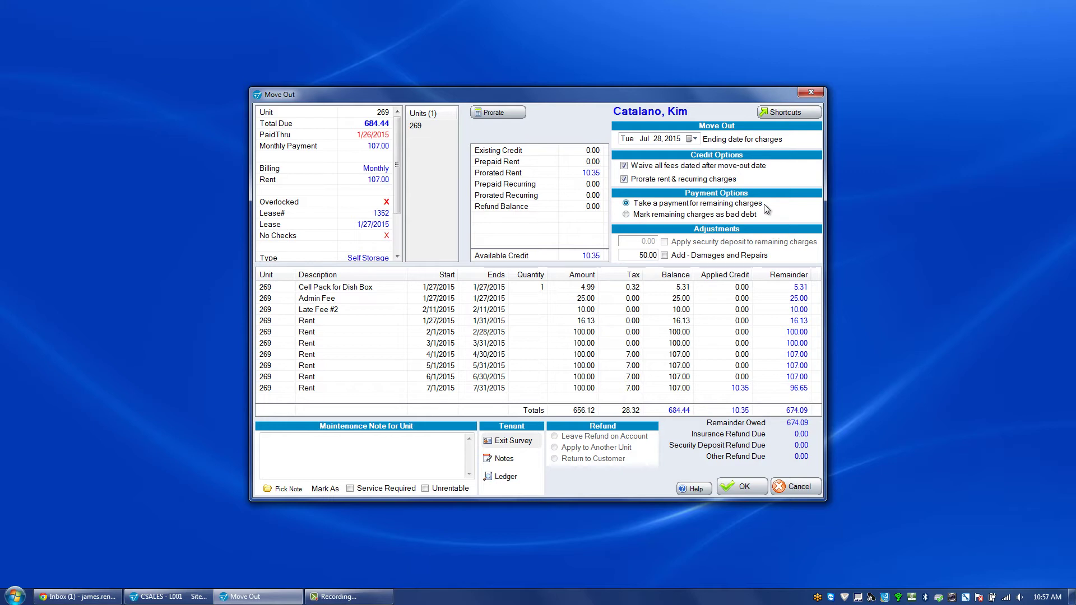
{"action": "mouse_move", "coordinate": [635, 227]}
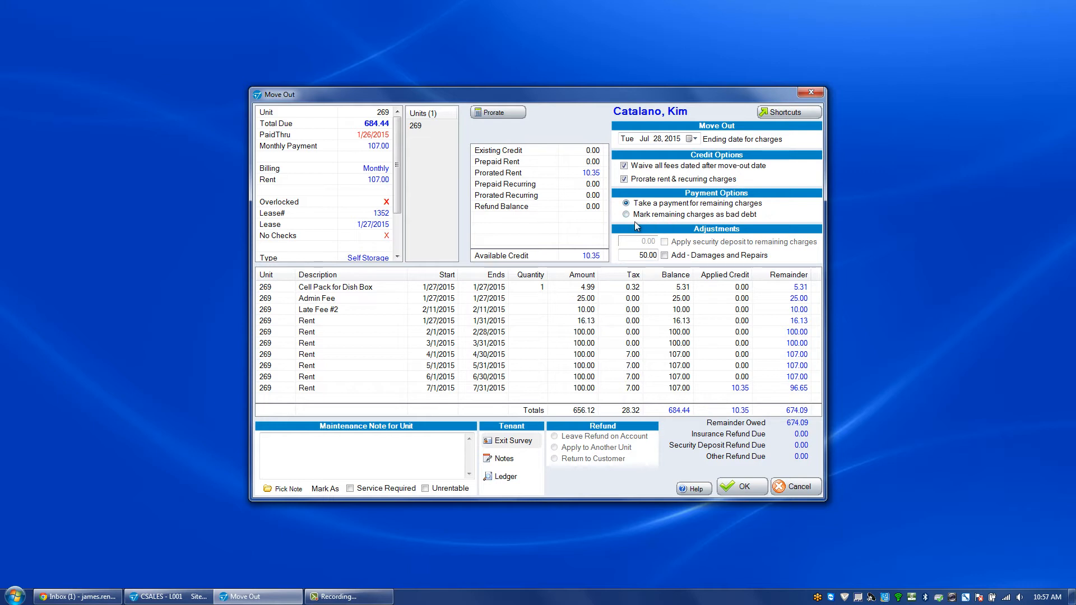
{"action": "left_click", "coordinate": [626, 214]}
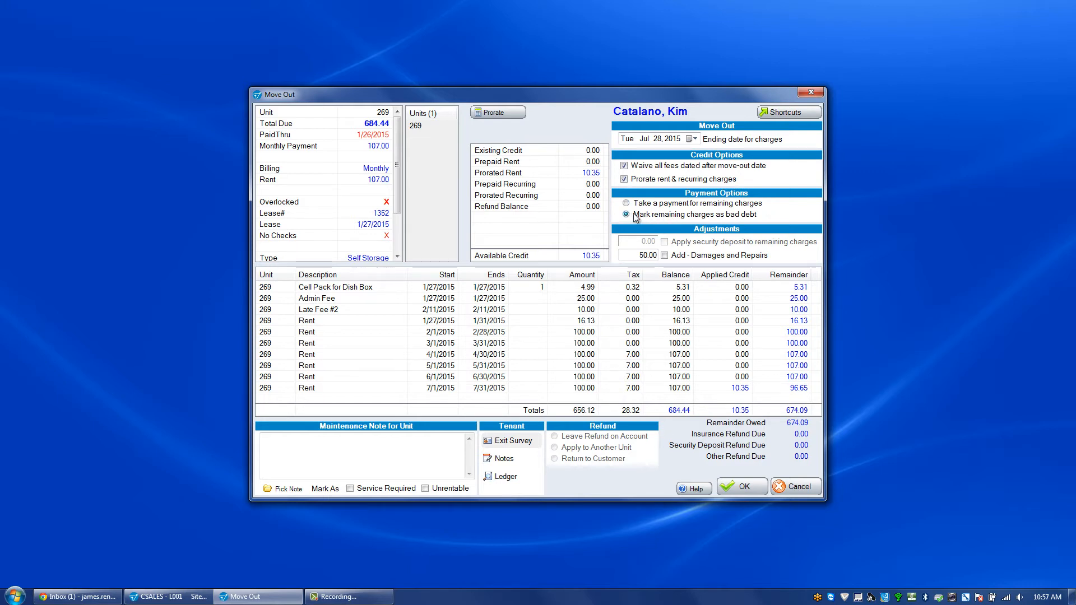
{"action": "mouse_move", "coordinate": [660, 230]}
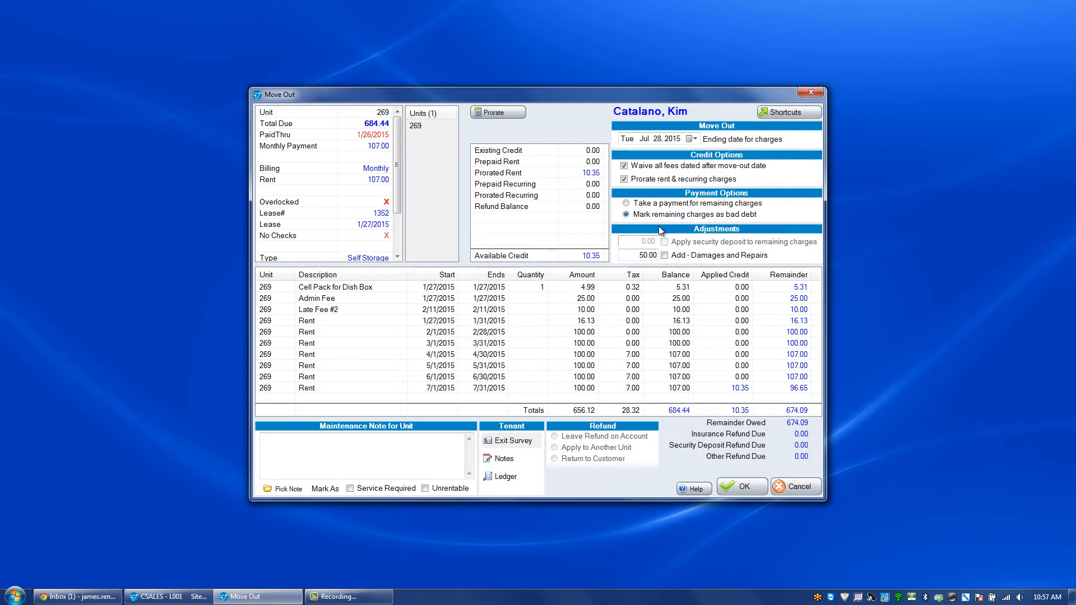
{"action": "mouse_move", "coordinate": [509, 441]}
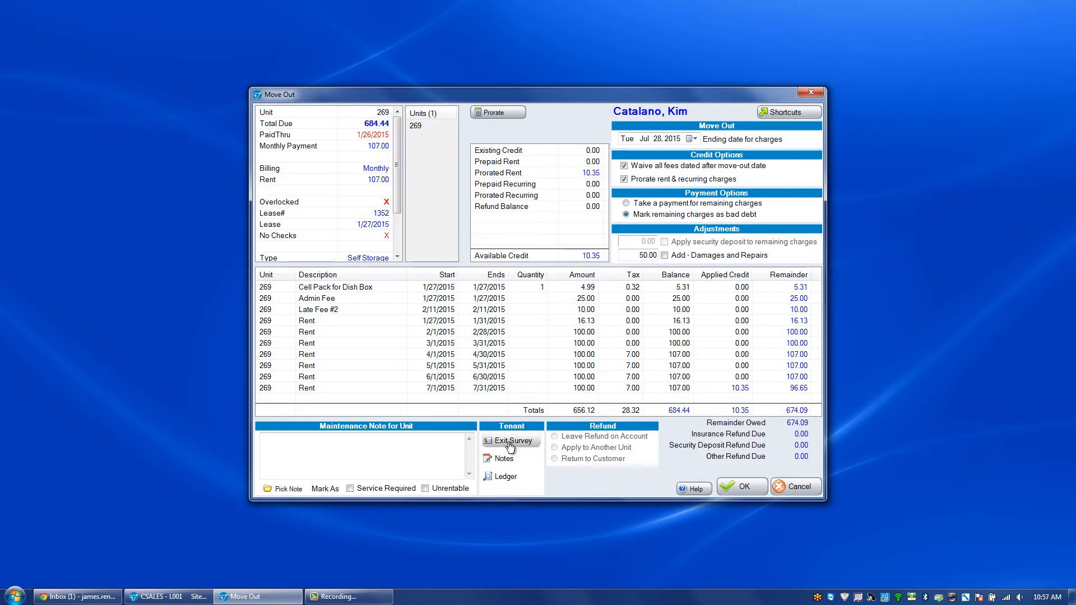
{"action": "mouse_move", "coordinate": [522, 445]}
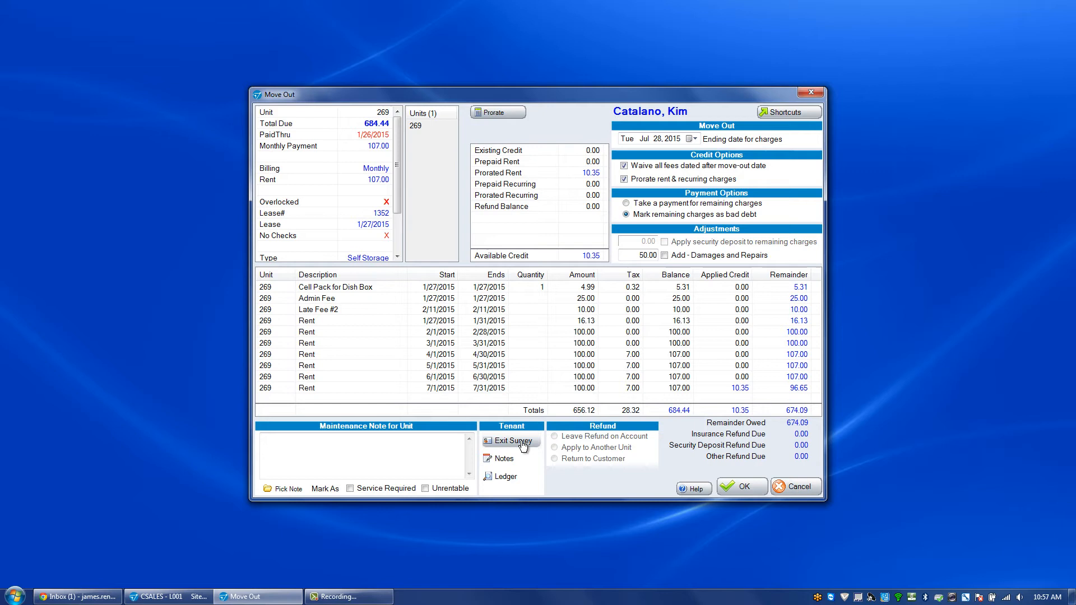
{"action": "mouse_move", "coordinate": [503, 458]}
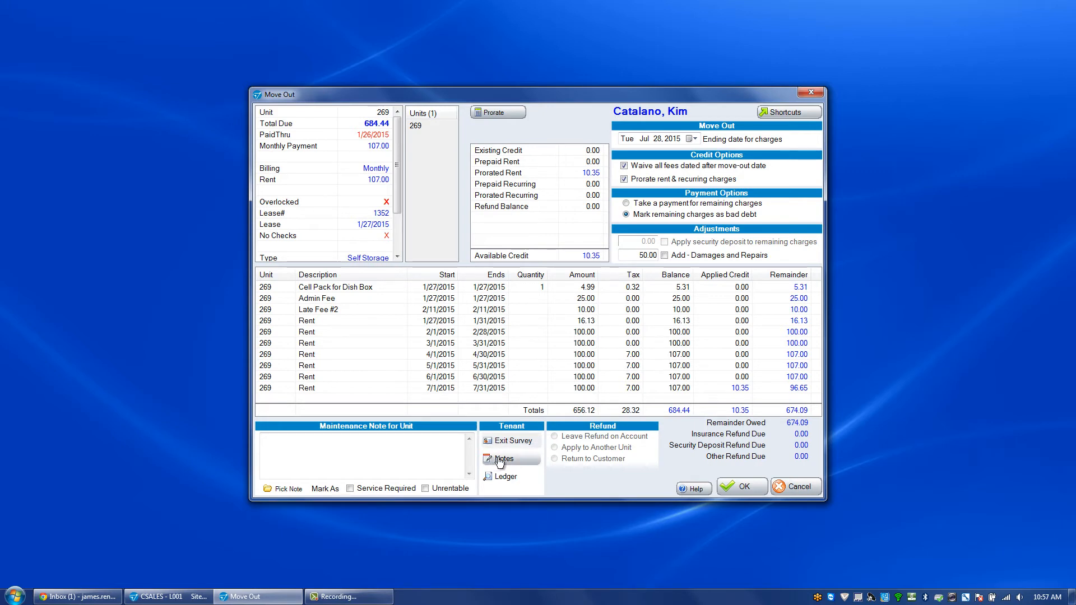
{"action": "mouse_move", "coordinate": [650, 438]}
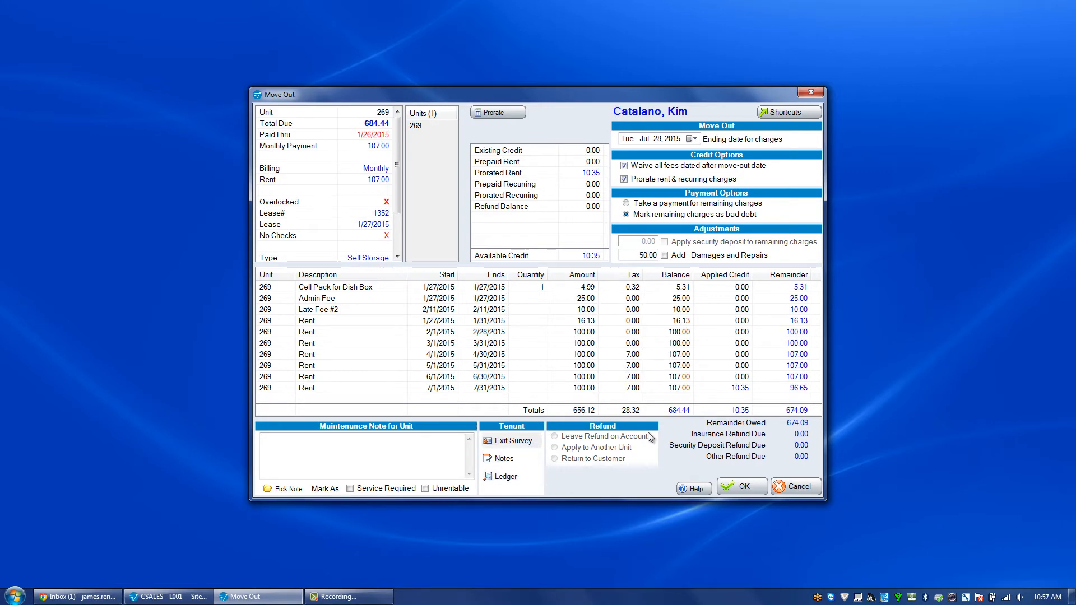
{"action": "mouse_move", "coordinate": [599, 471]}
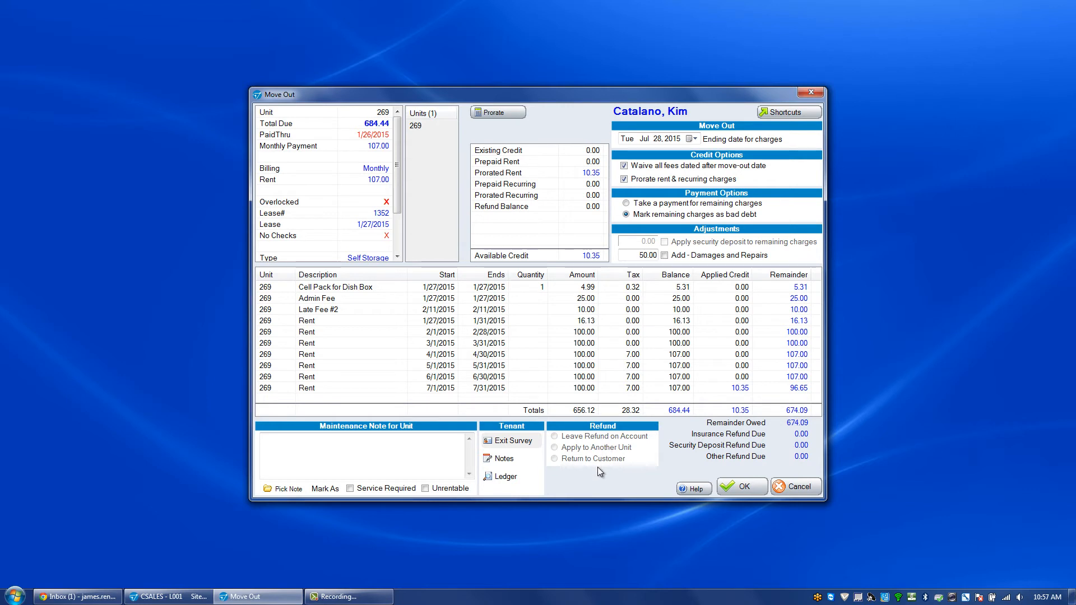
{"action": "mouse_move", "coordinate": [604, 461]}
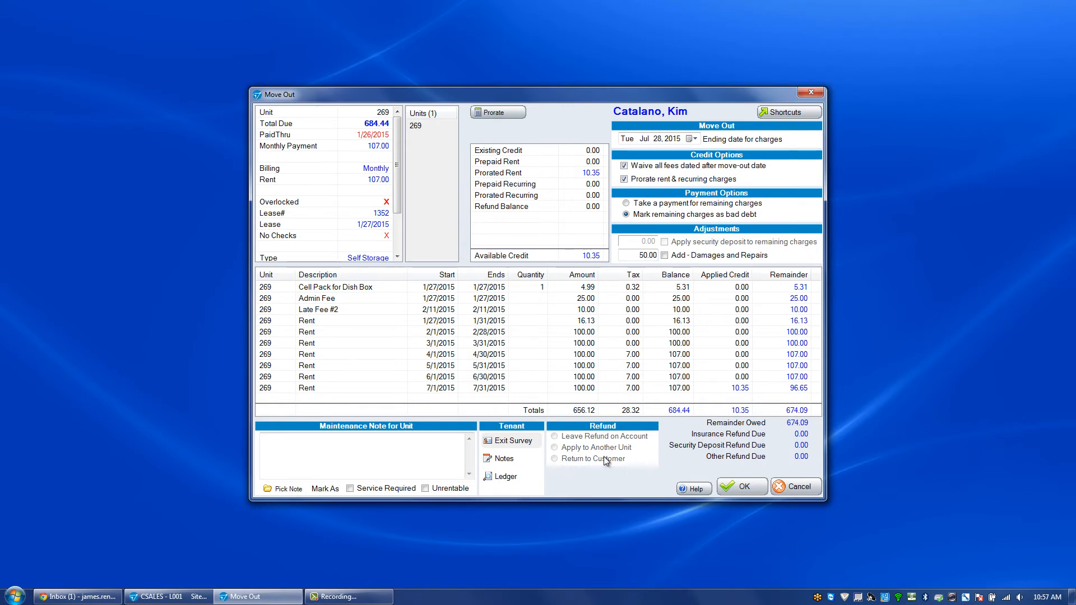
{"action": "mouse_move", "coordinate": [595, 470]}
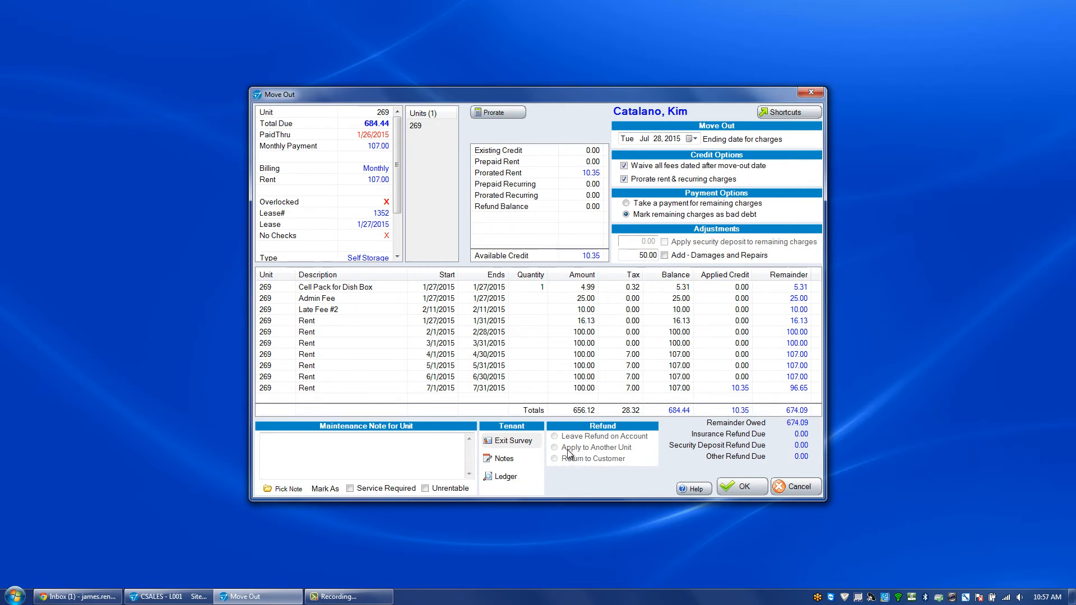
{"action": "mouse_move", "coordinate": [610, 445]}
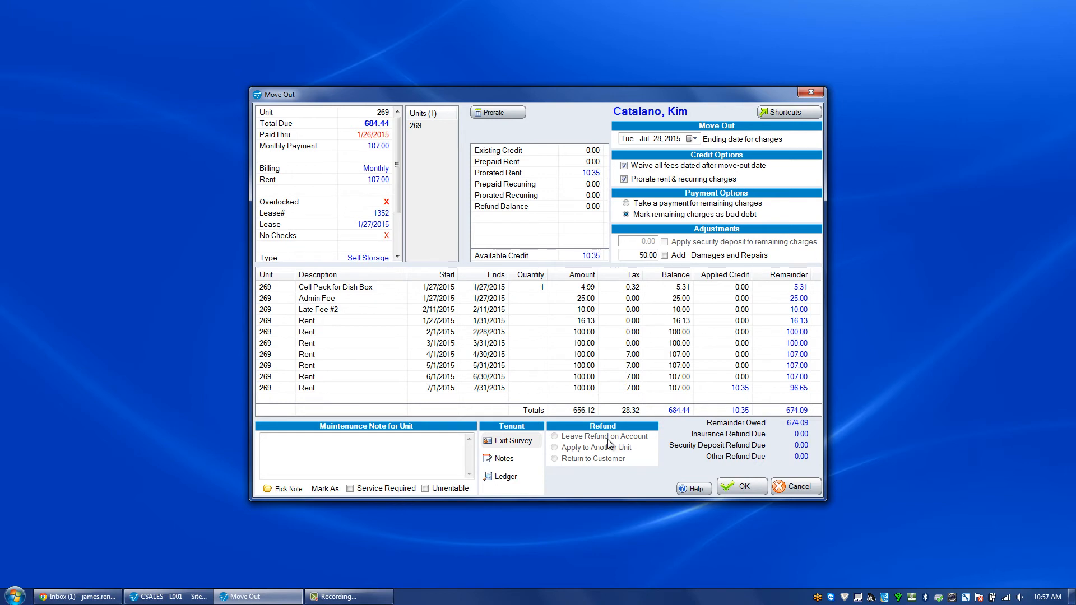
{"action": "mouse_move", "coordinate": [740, 487]}
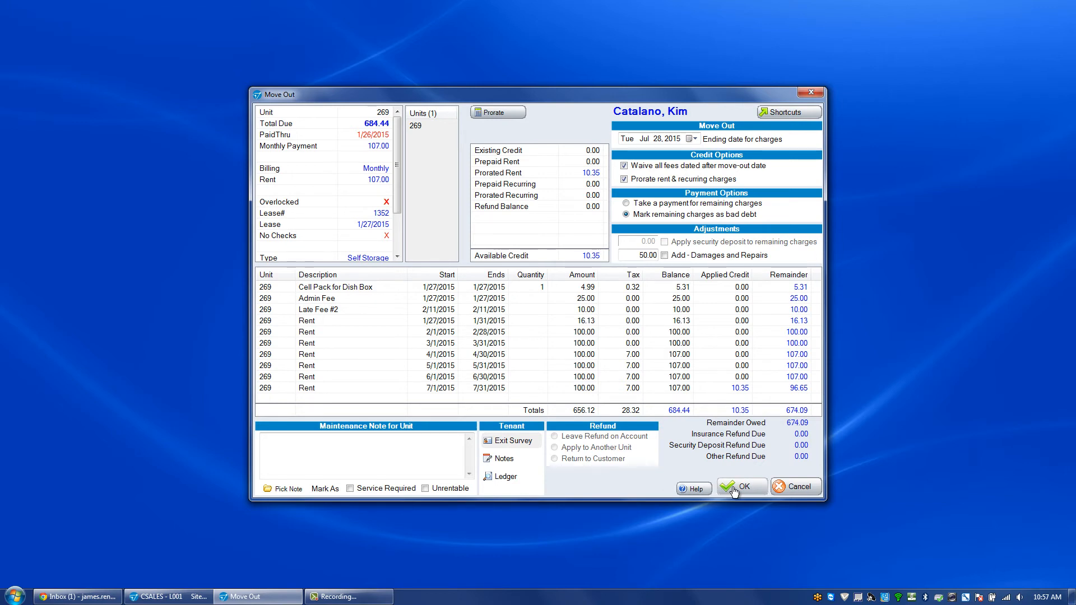
- Submit the unit 269 move-out and confirm the tenant's address details
{"action": "left_click", "coordinate": [740, 488]}
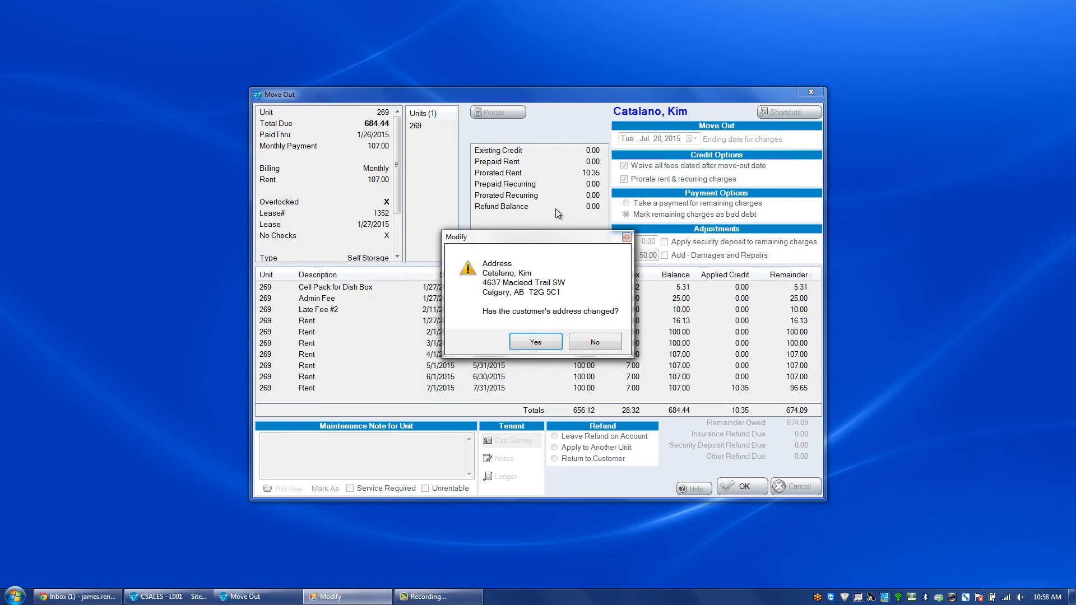
{"action": "left_click", "coordinate": [535, 341]}
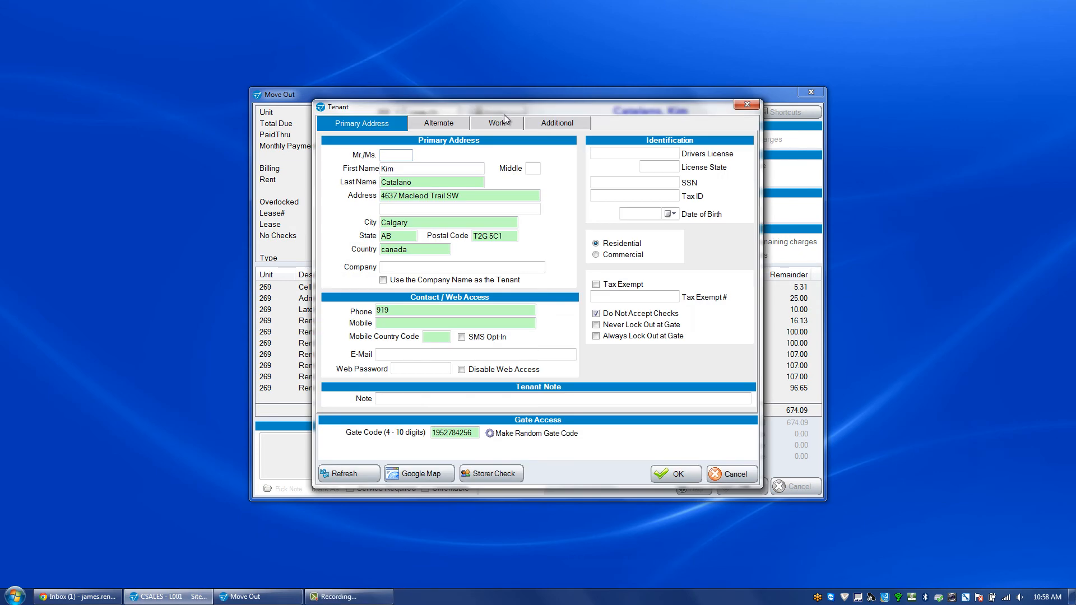
{"action": "left_click", "coordinate": [674, 474]}
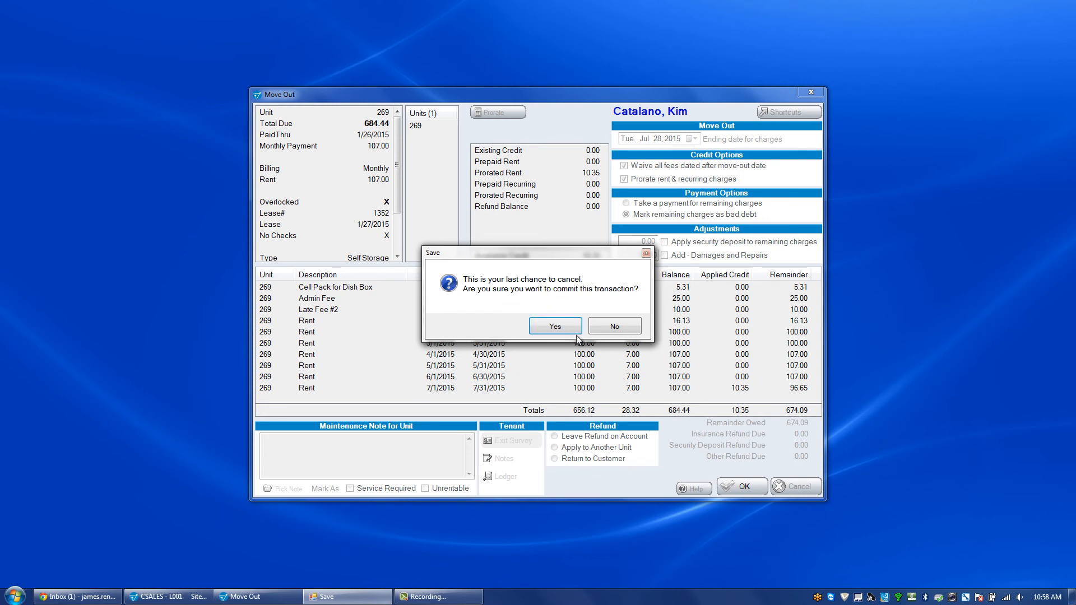
- Confirm saving the move-out and clear the remaining 674.09 as bad debt
{"action": "left_click", "coordinate": [555, 325]}
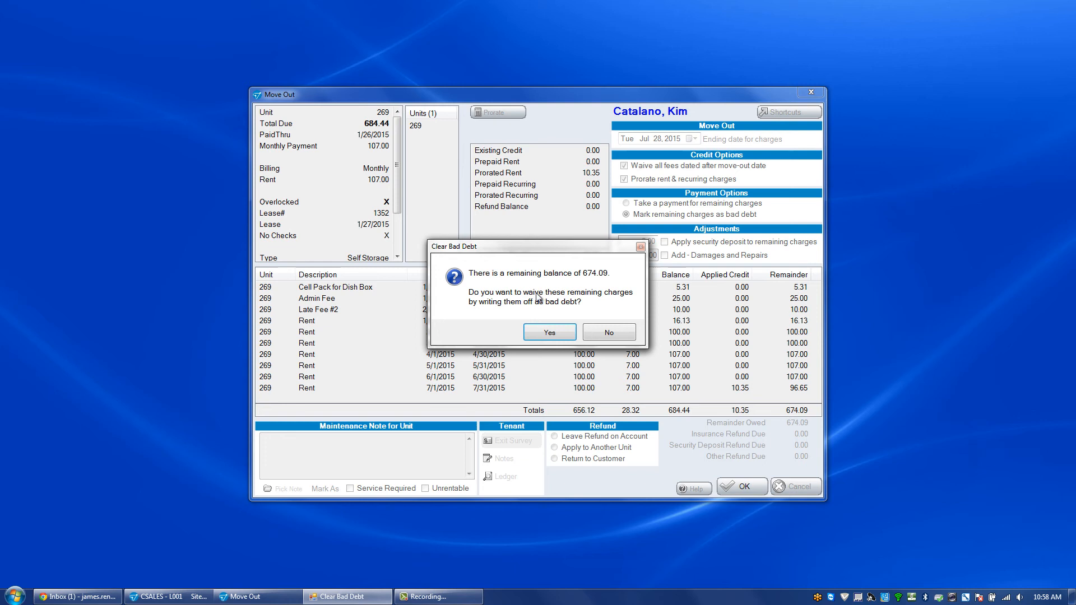
{"action": "mouse_move", "coordinate": [554, 306]}
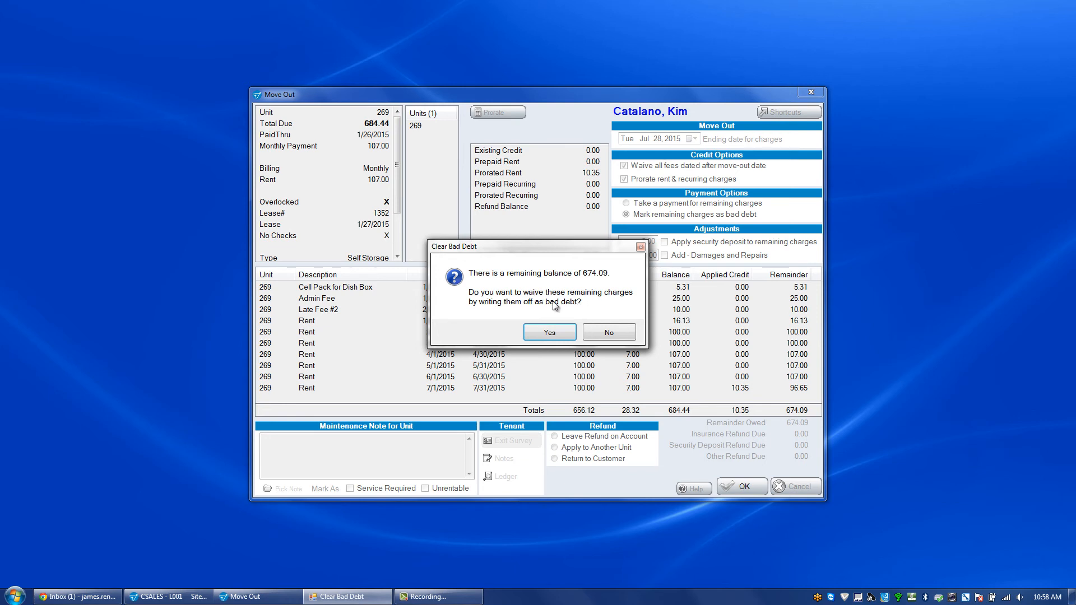
{"action": "mouse_move", "coordinate": [557, 270]}
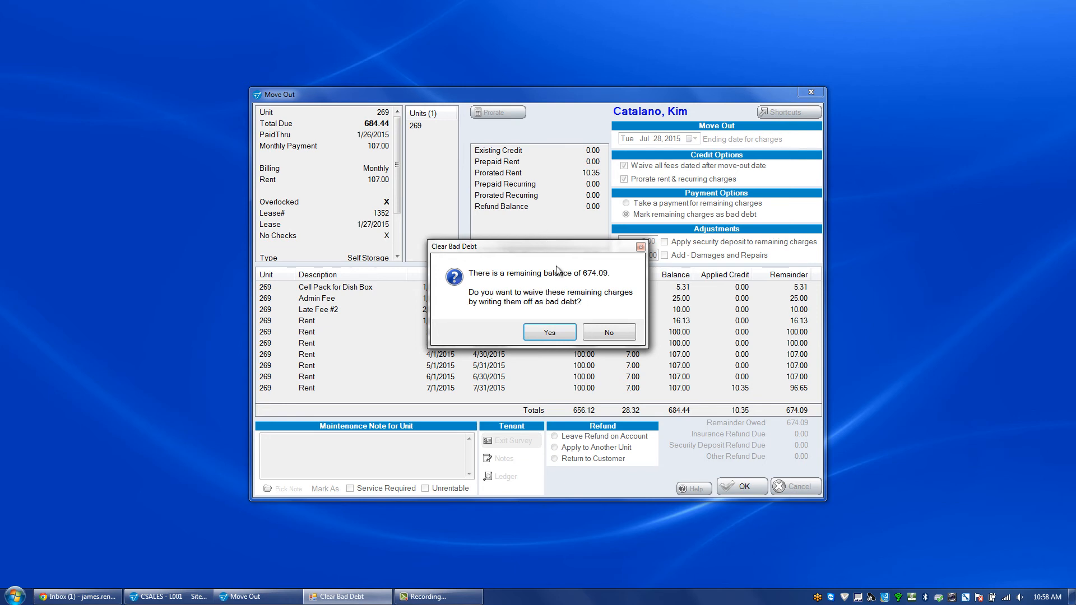
{"action": "mouse_move", "coordinate": [547, 288]}
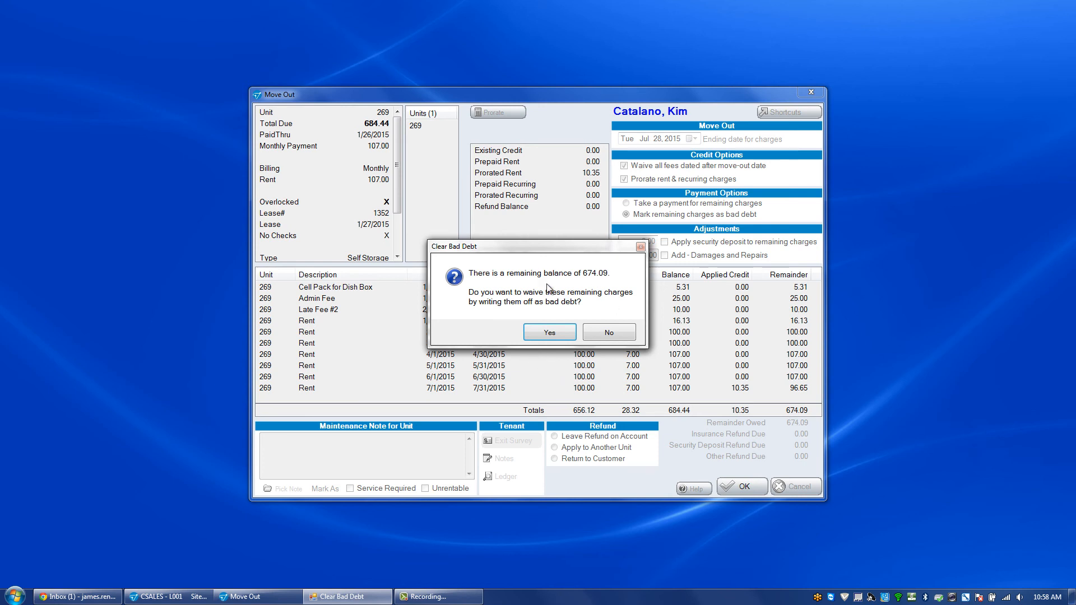
{"action": "left_click", "coordinate": [548, 331]}
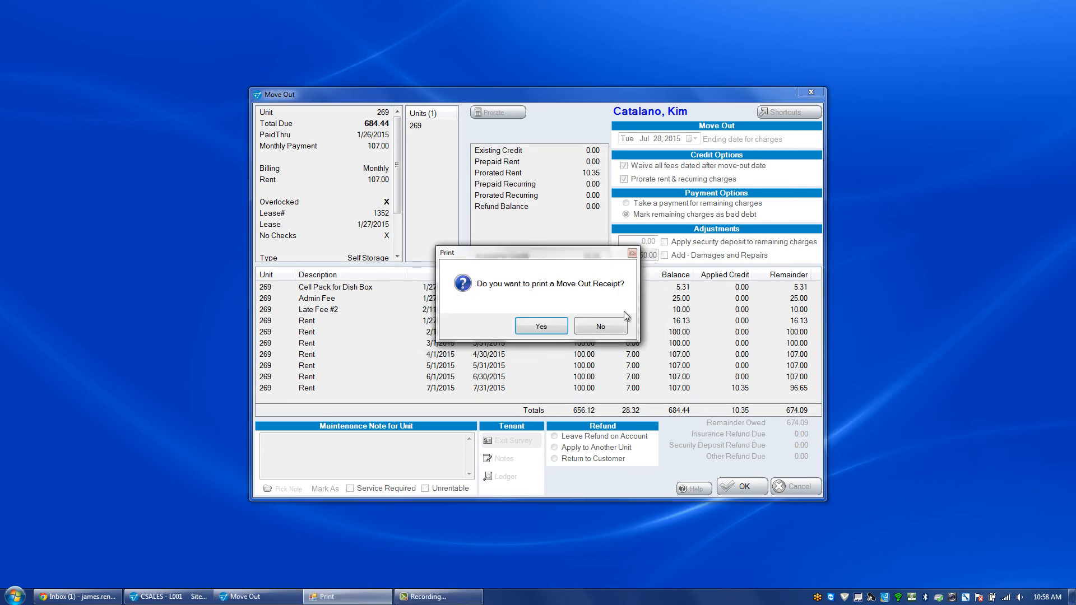
{"action": "mouse_move", "coordinate": [599, 325]}
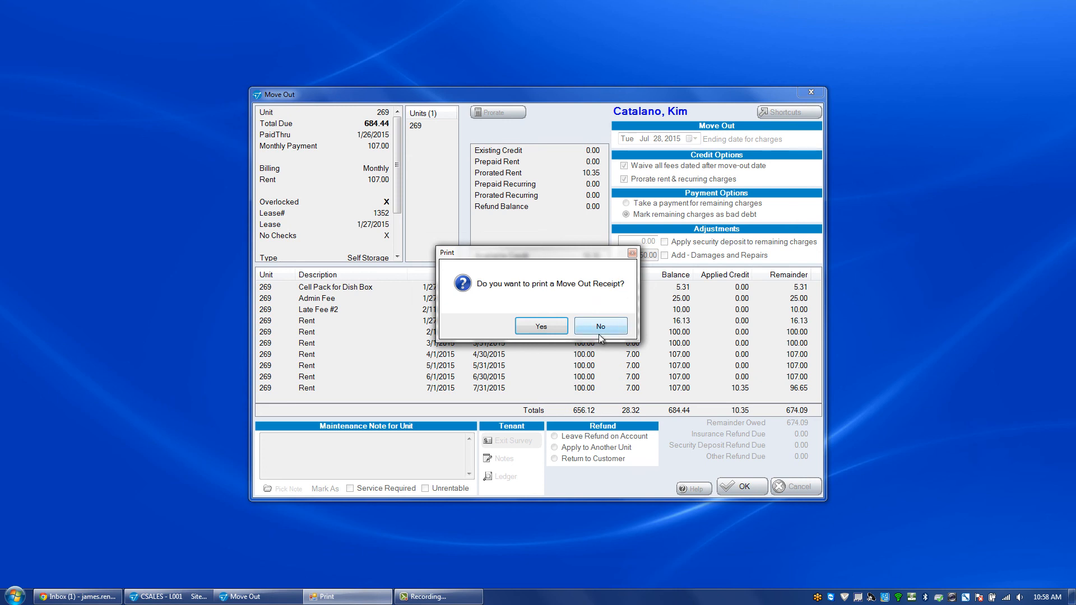
- Decline printing the Move Out Receipt and the Ledger History and Notes reports
{"action": "left_click", "coordinate": [598, 325]}
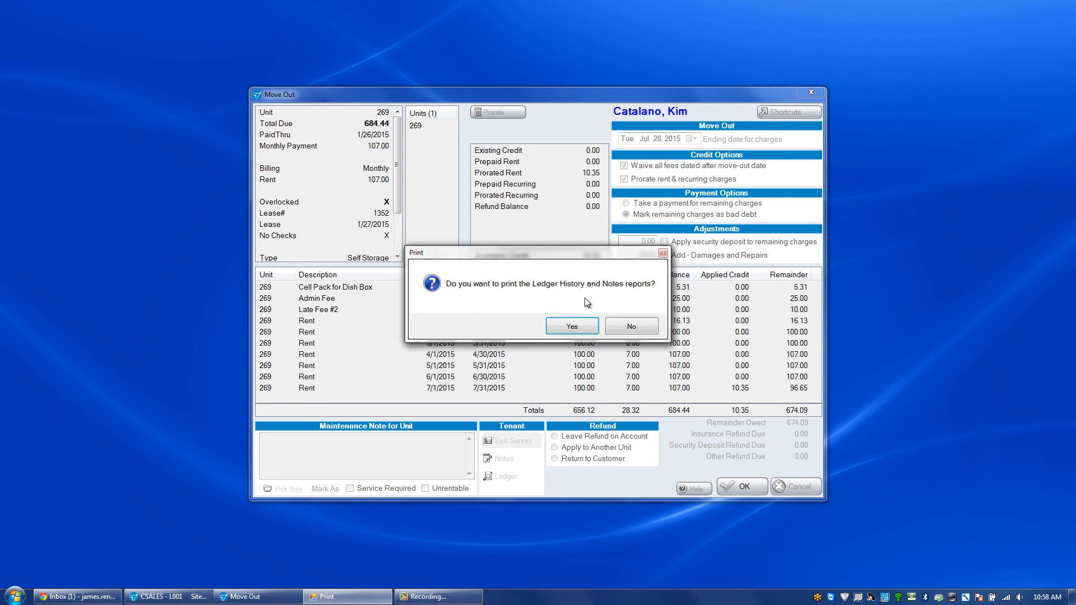
{"action": "mouse_move", "coordinate": [630, 325]}
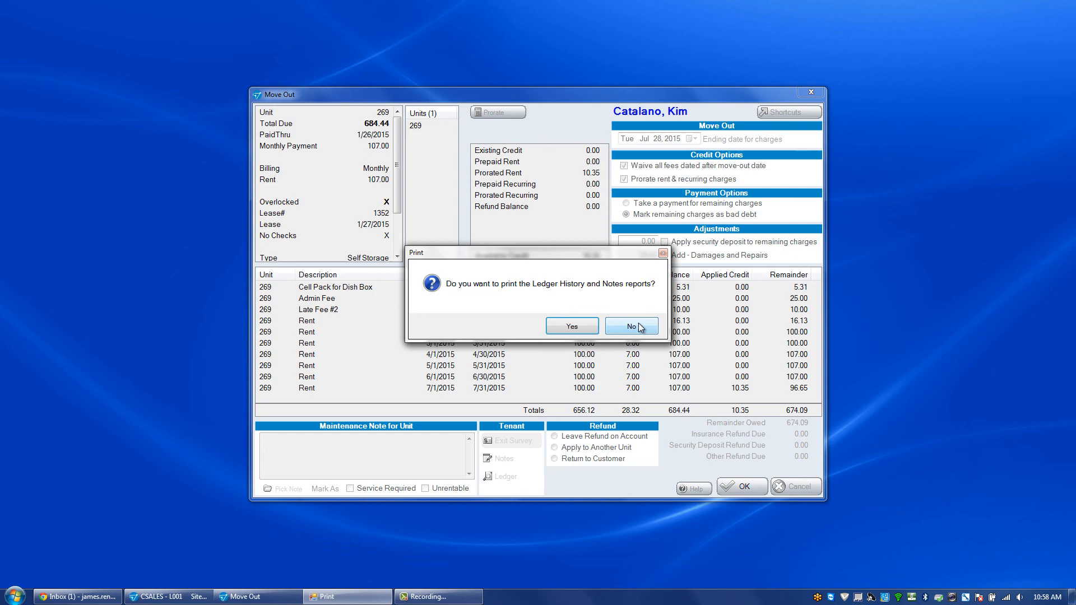
{"action": "left_click", "coordinate": [627, 325]}
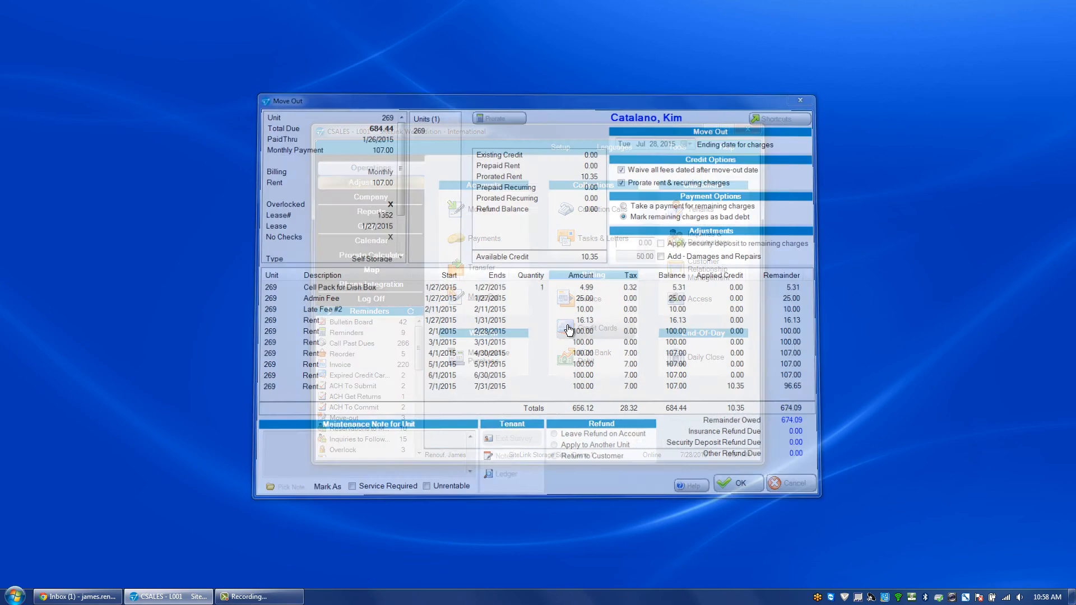